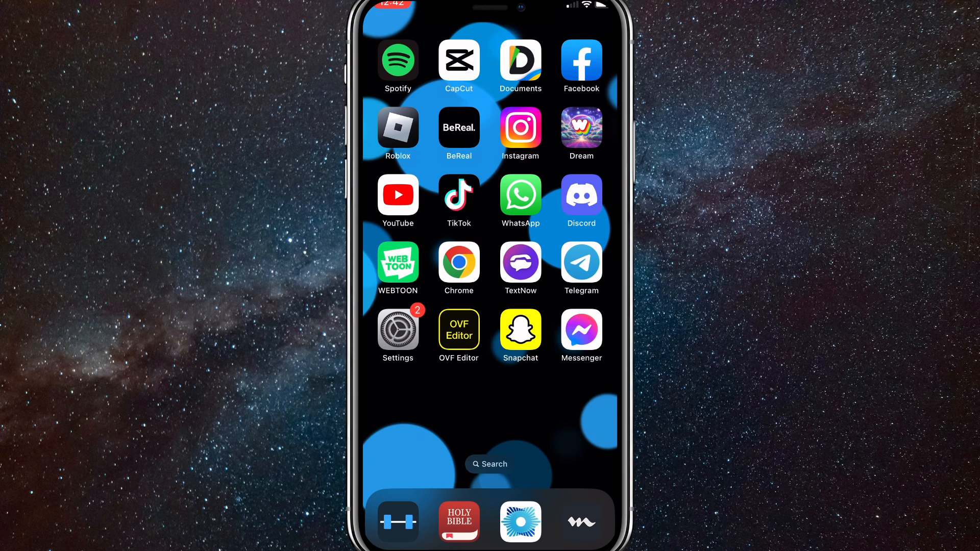
# Launch Messenger from the Home Screen to reach the chats list.
pyautogui.click(582, 329)
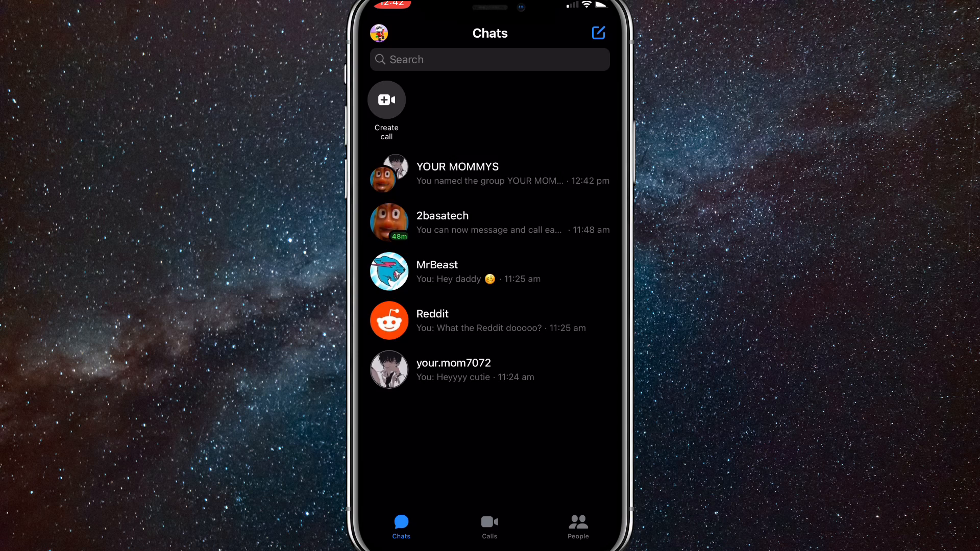
# Go into the YOUR MOMMYS group chat and its details page.
pyautogui.click(457, 173)
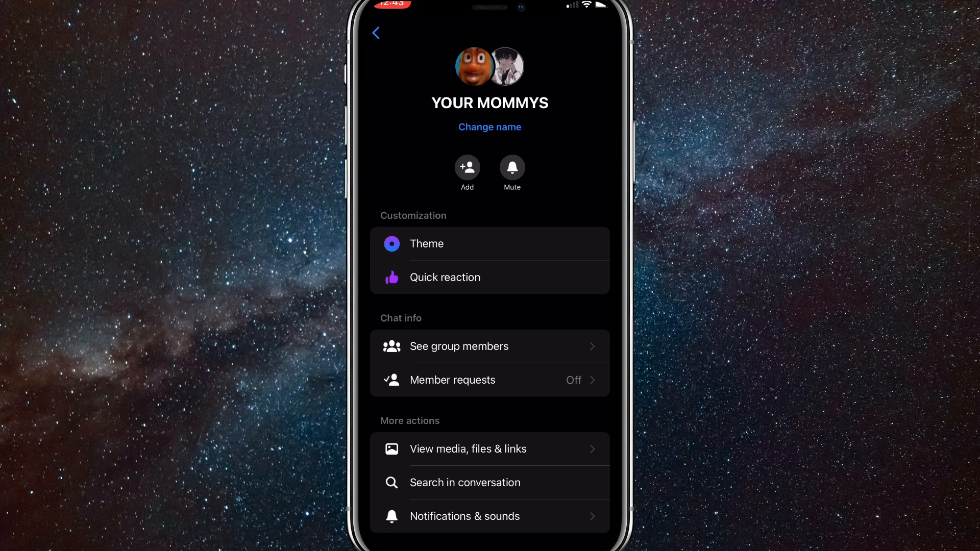
# Bring up the YOUR MOMMYS member list showing its three members.
pyautogui.scroll(-3)
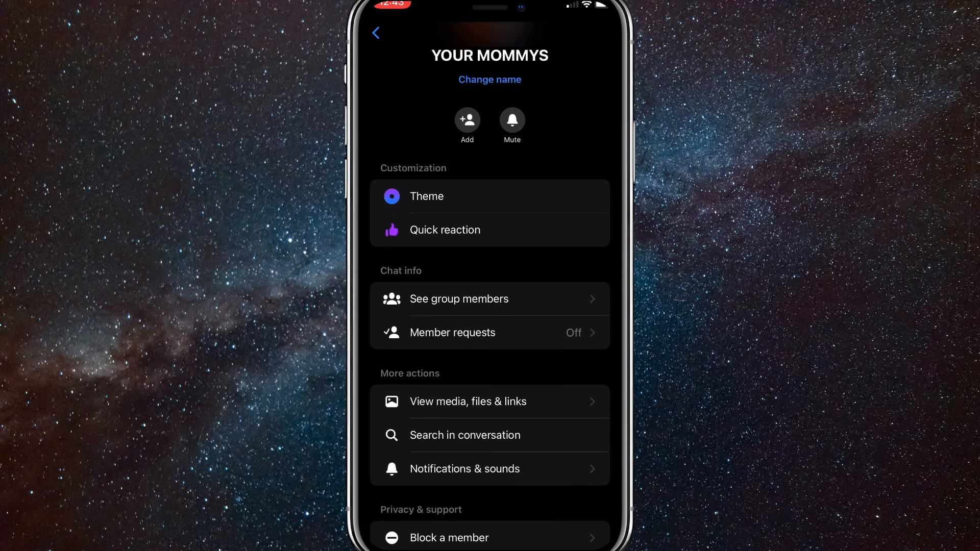
pyautogui.scroll(-3)
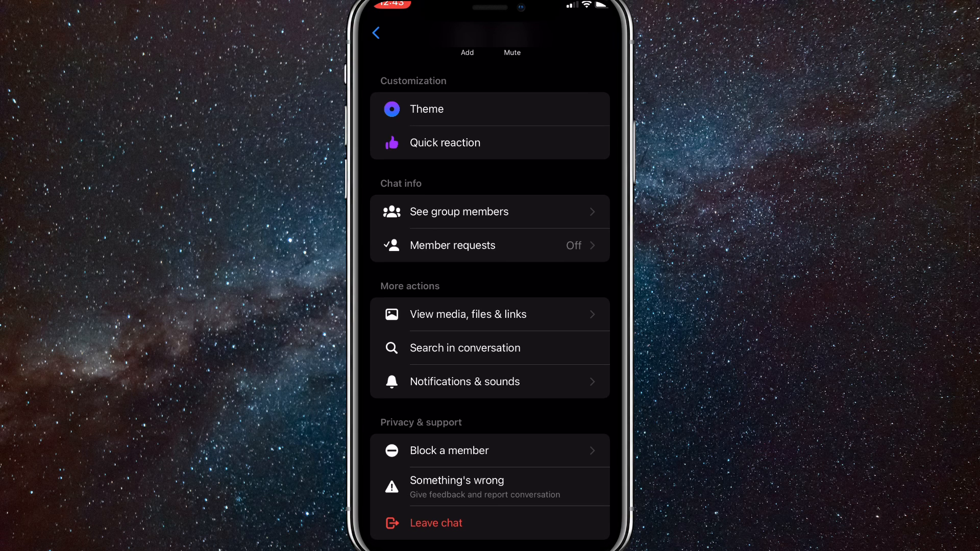
pyautogui.click(460, 212)
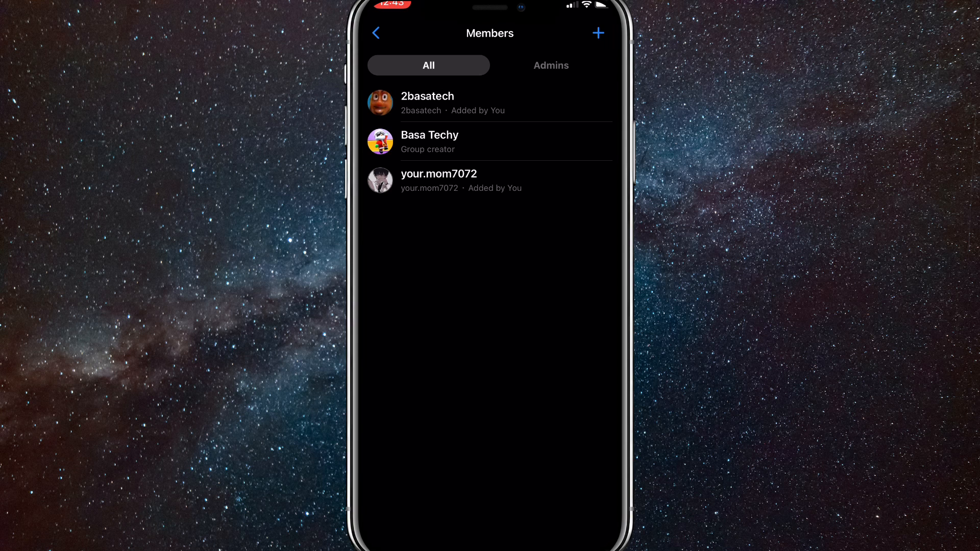
pyautogui.click(551, 66)
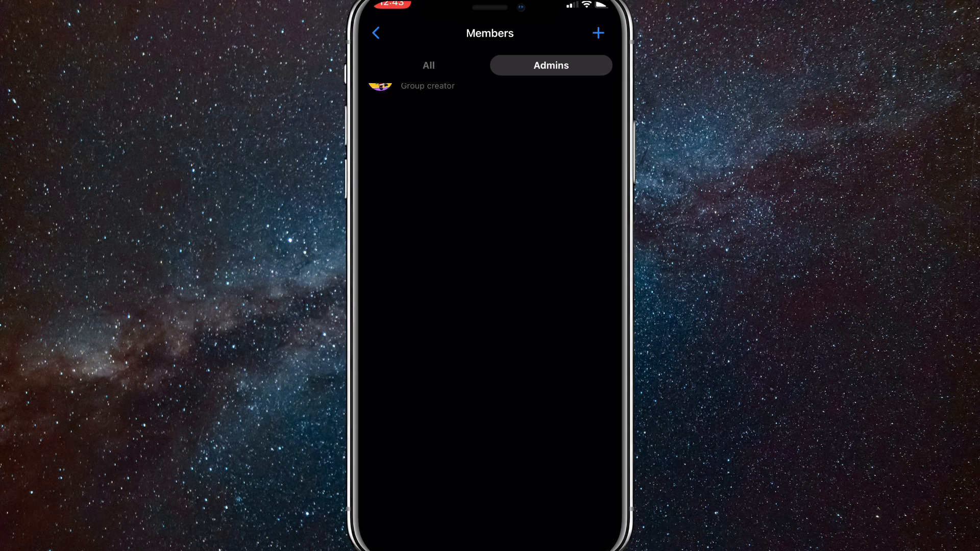
pyautogui.click(429, 66)
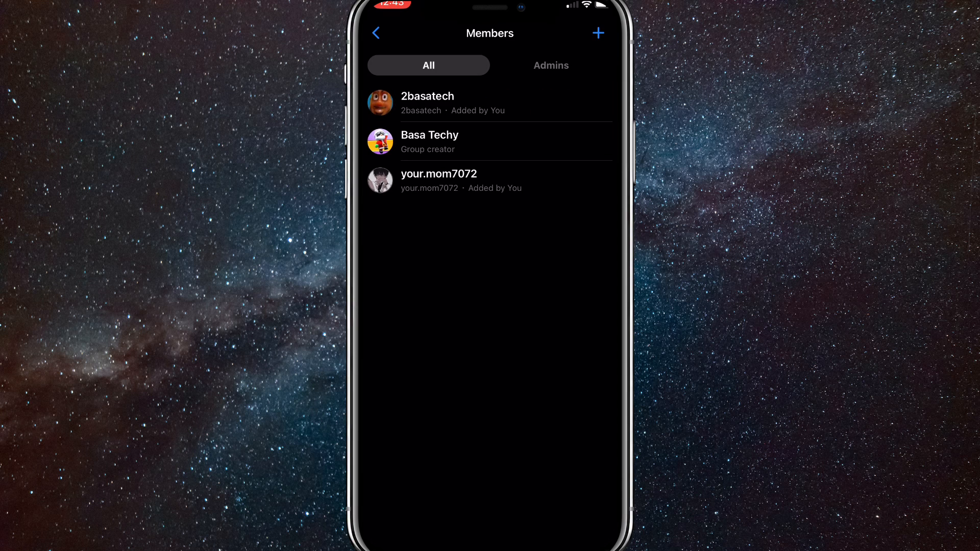
pyautogui.click(439, 179)
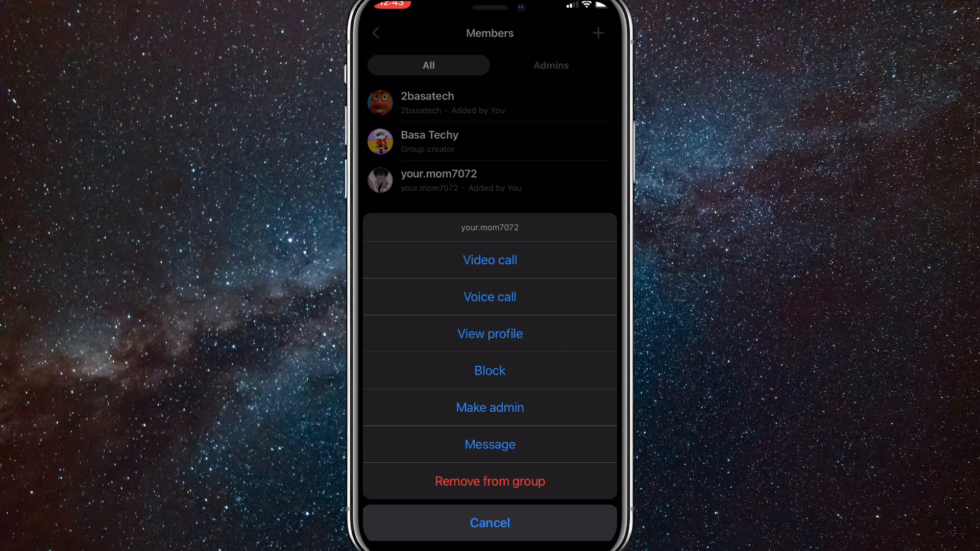
pyautogui.click(490, 523)
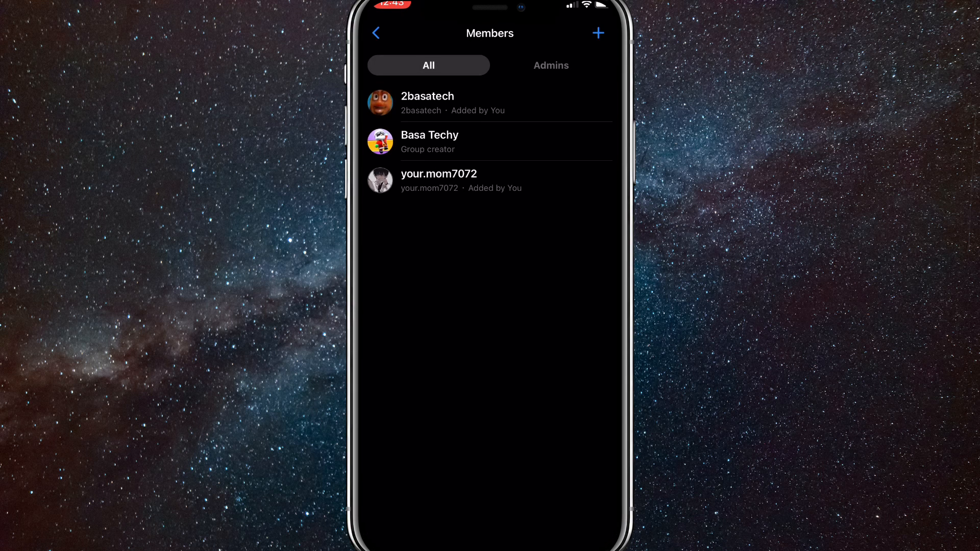
pyautogui.click(427, 102)
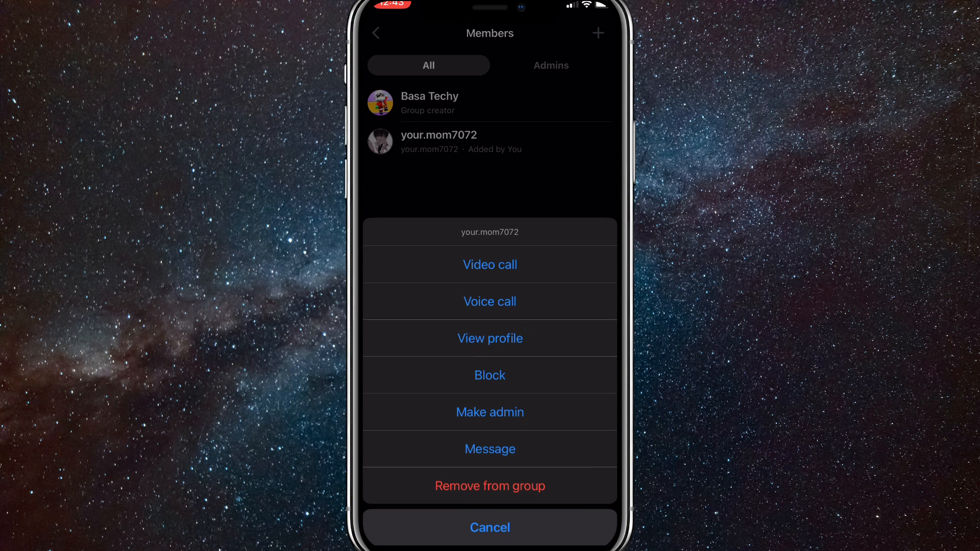
pyautogui.click(490, 527)
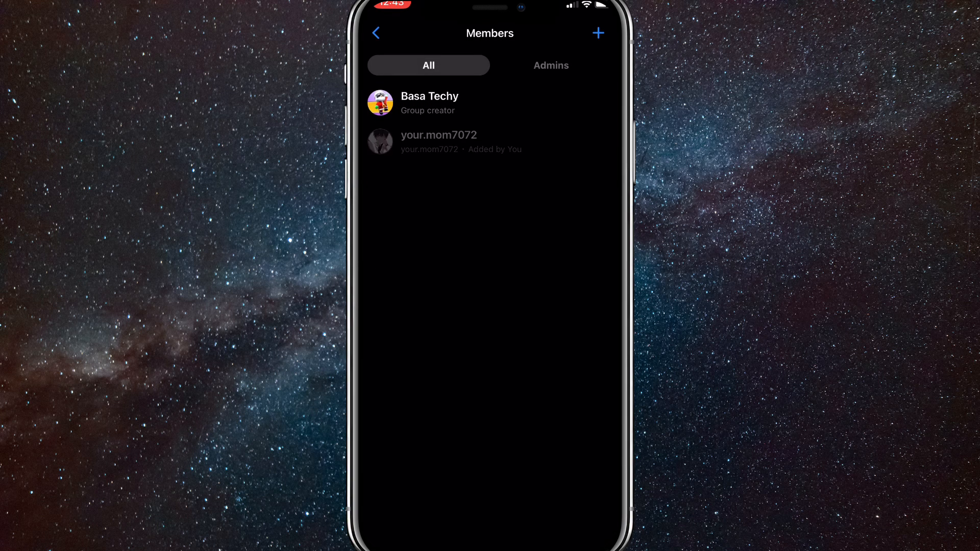
pyautogui.click(377, 33)
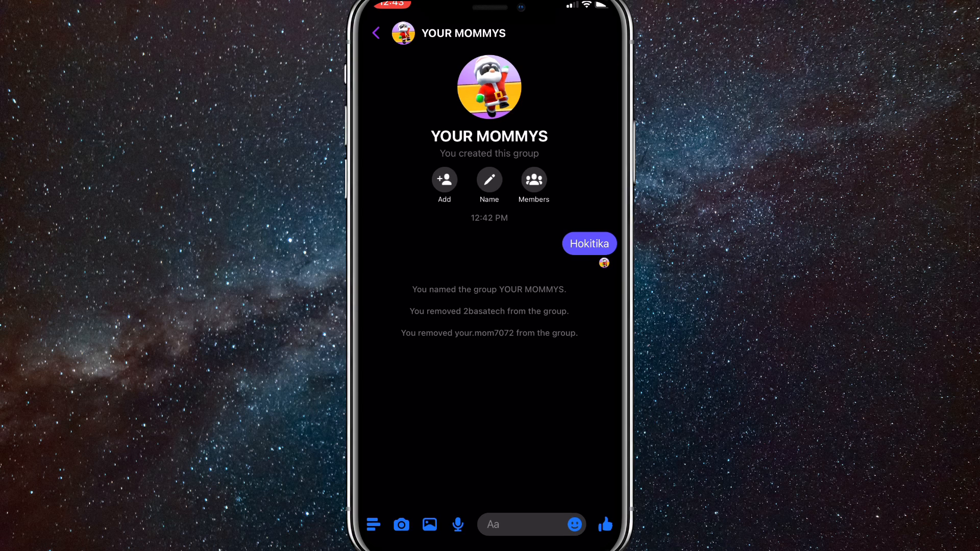